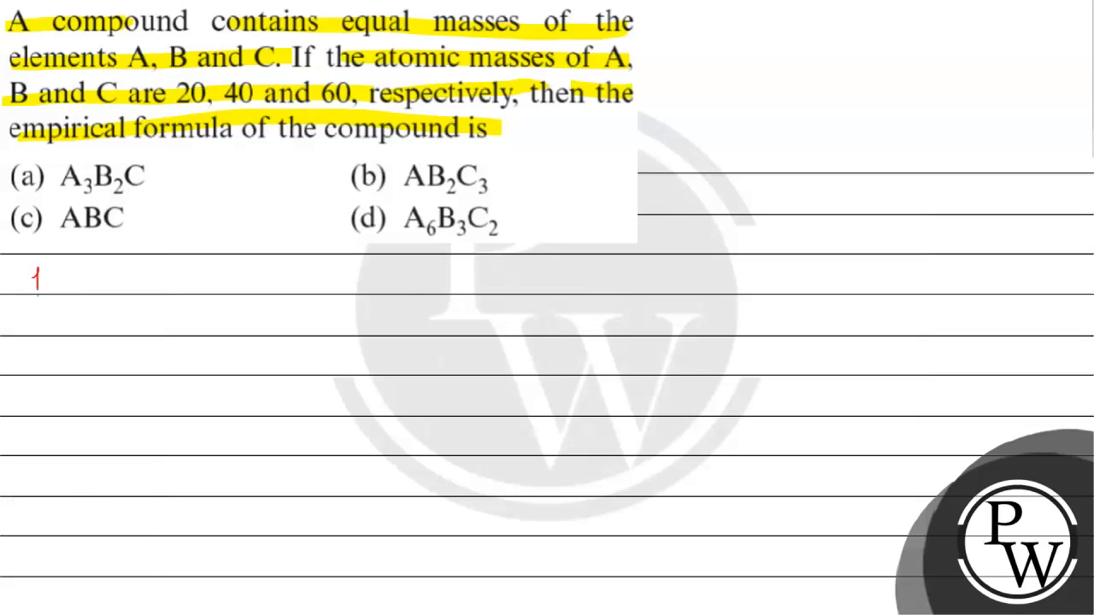
Handwrite in red ink "Key concept: number of moles = mass / atomic mass" under the question
{"action": "type", "text": "Key conce"}
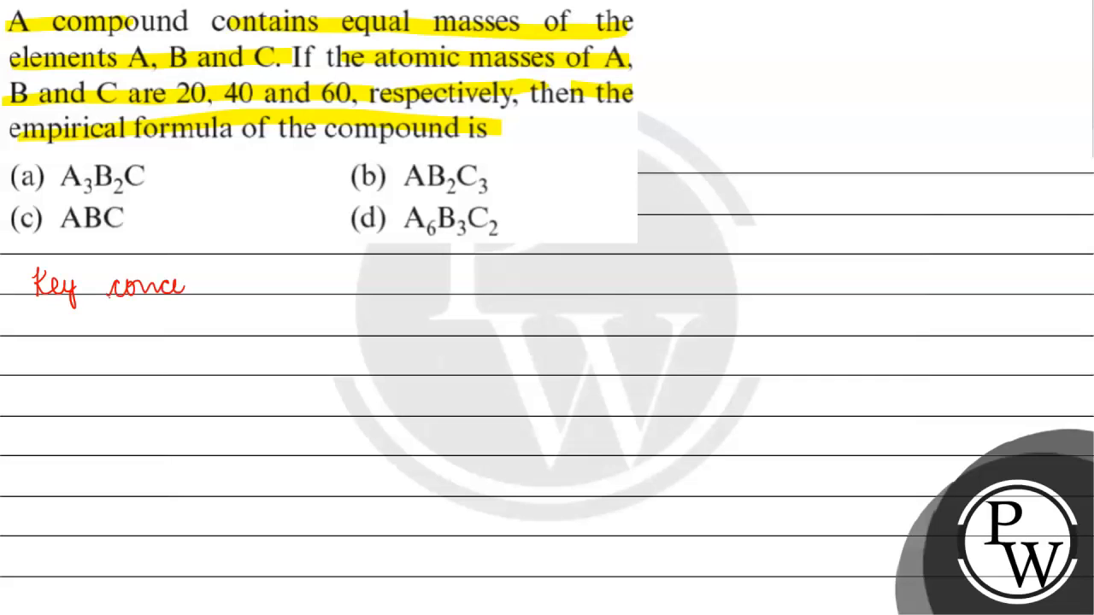
{"action": "type", "text": "pt :"}
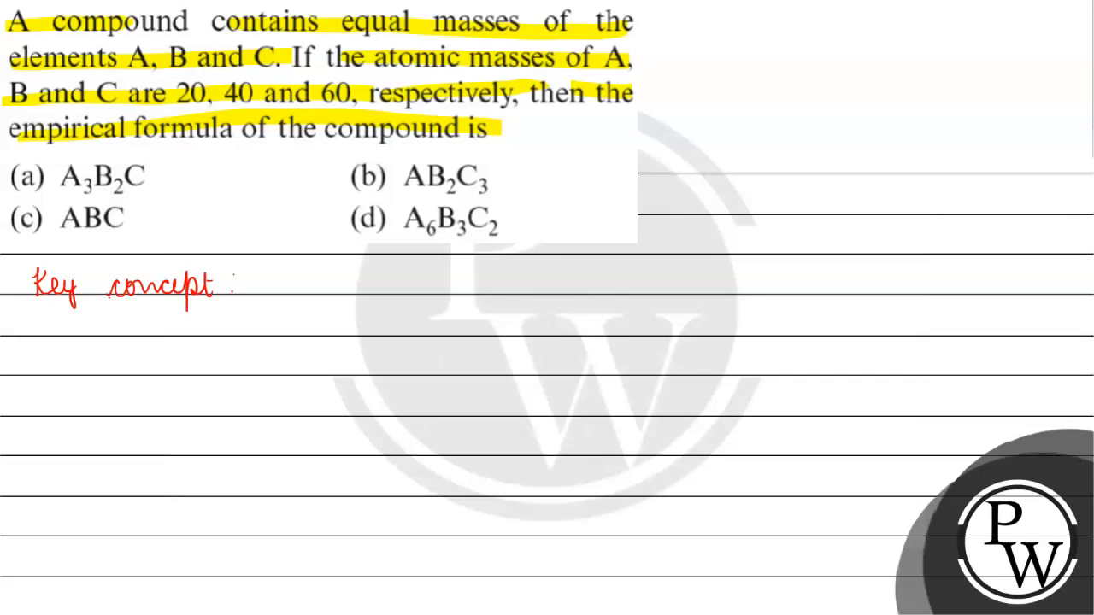
{"action": "type", "text": "number of moles = mass"}
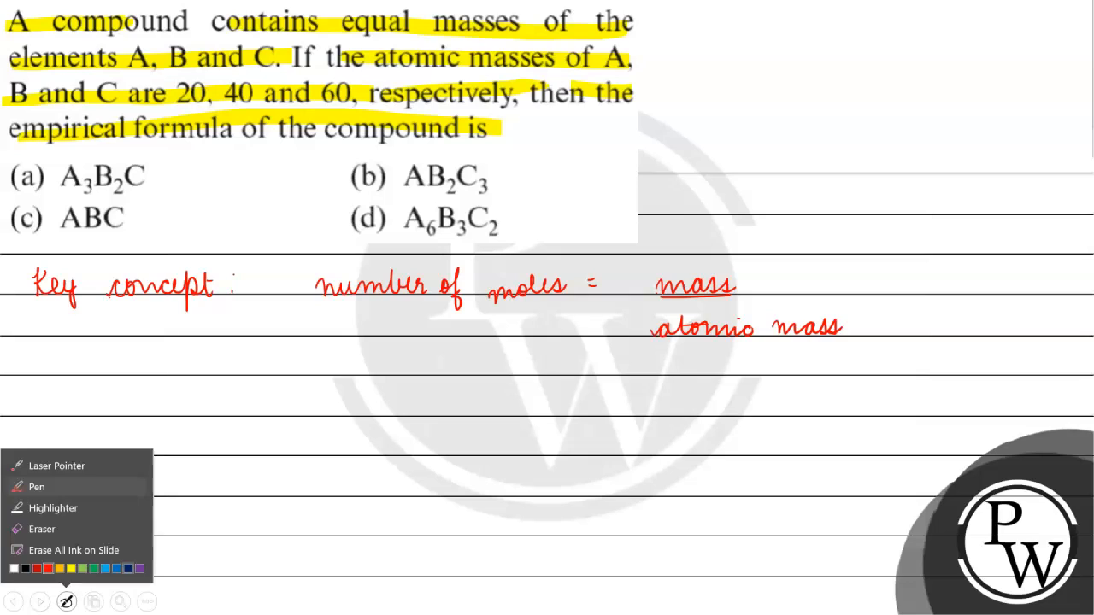
{"action": "left_click", "coordinate": [41, 602]}
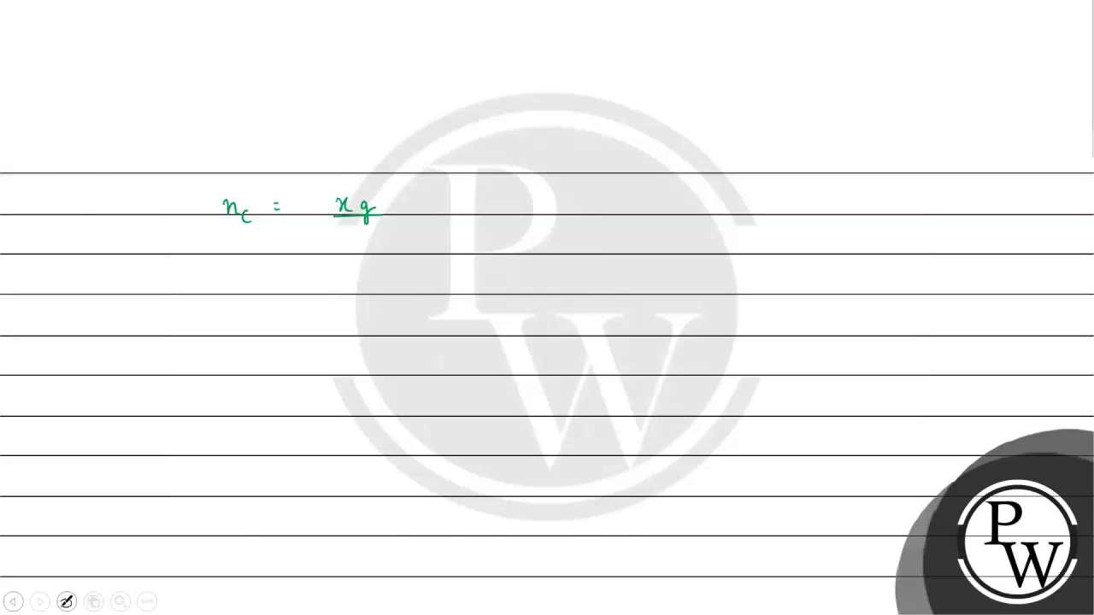